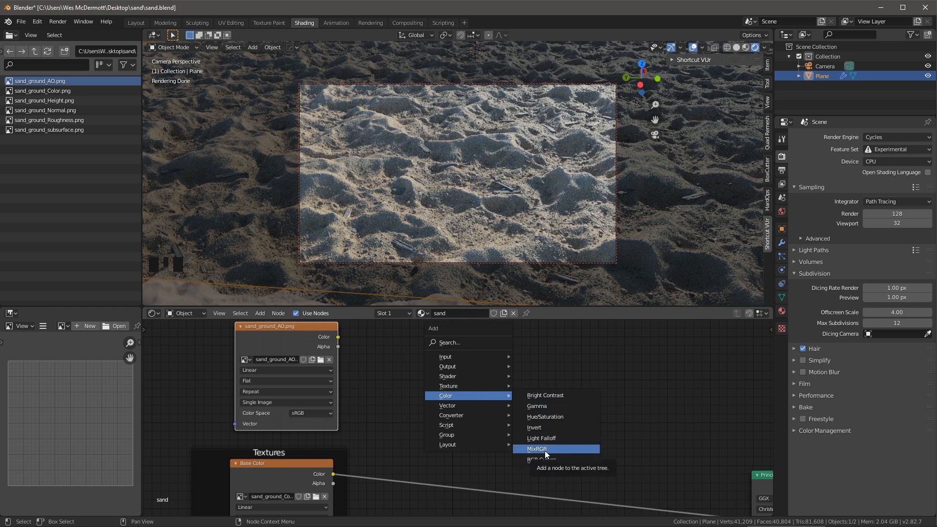
Step: Add a MixRGB node set to Multiply at Fac 1, with the AO colour wired into Color1
left_click(537, 449)
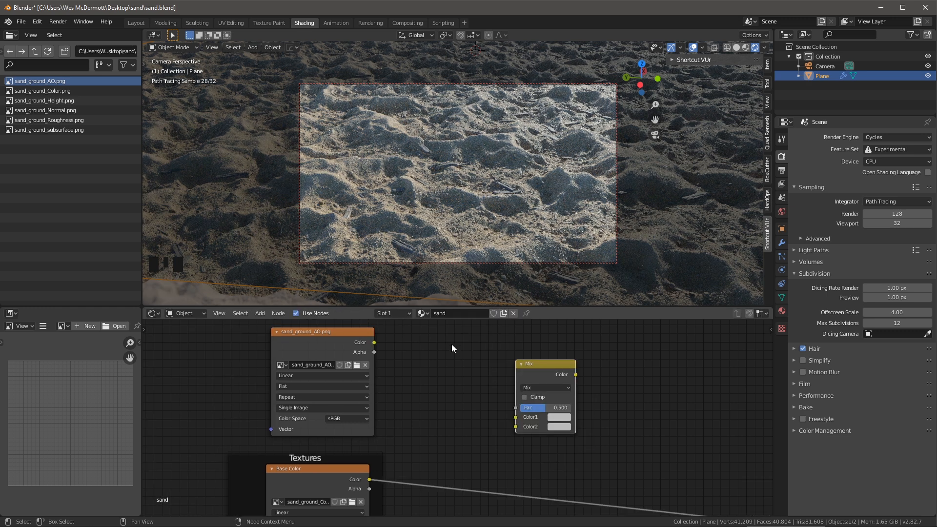
left_click_drag(374, 341, 416, 336)
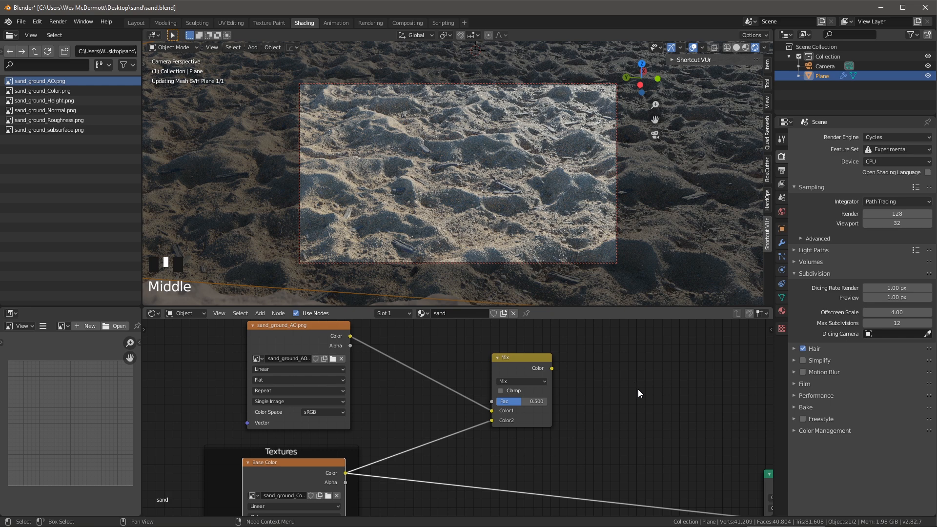
left_click(520, 382)
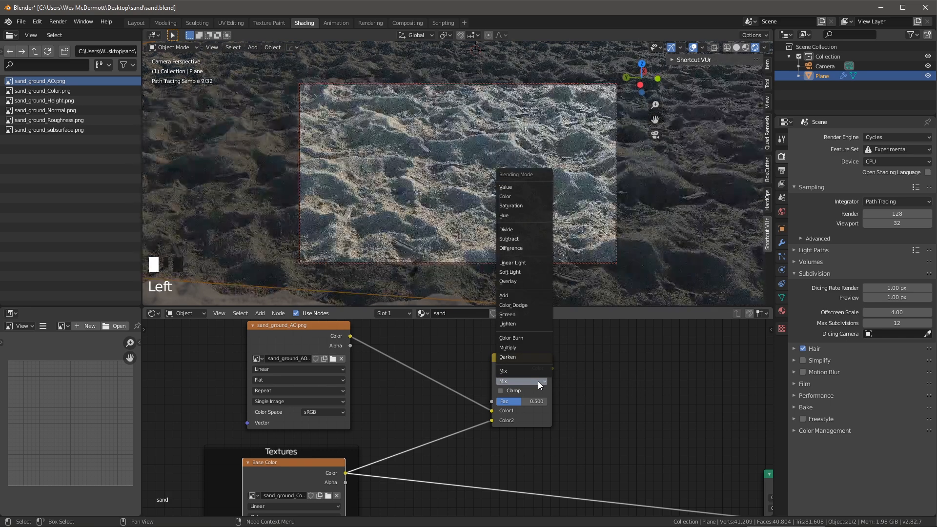
left_click(506, 348)
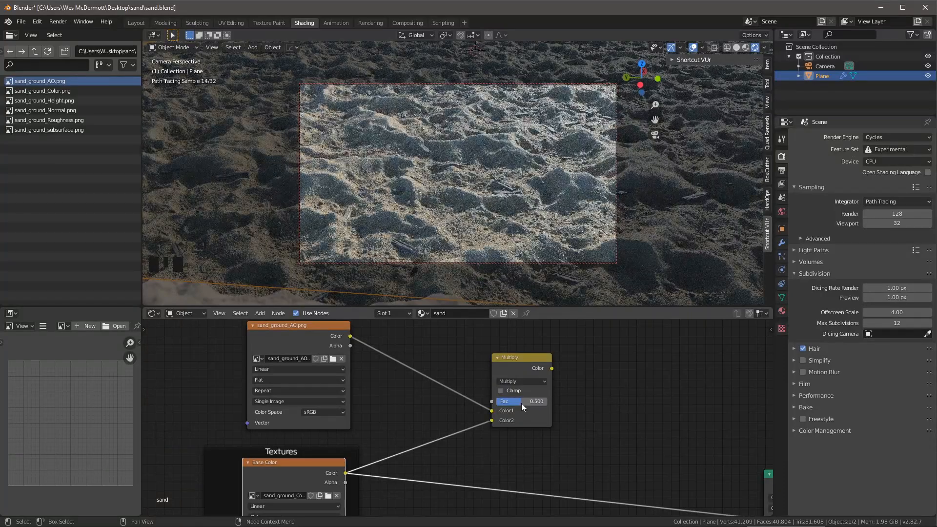
left_click_drag(520, 402, 540, 401)
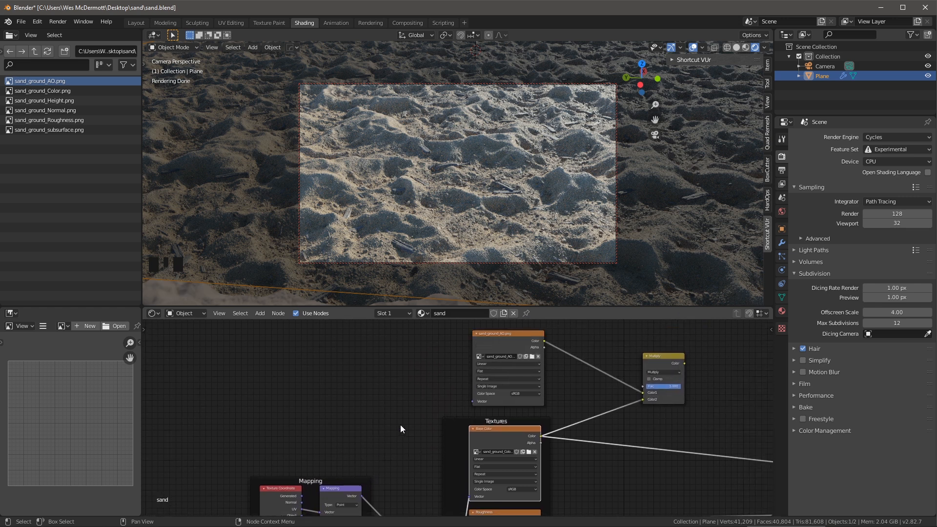
mouse_move(392, 473)
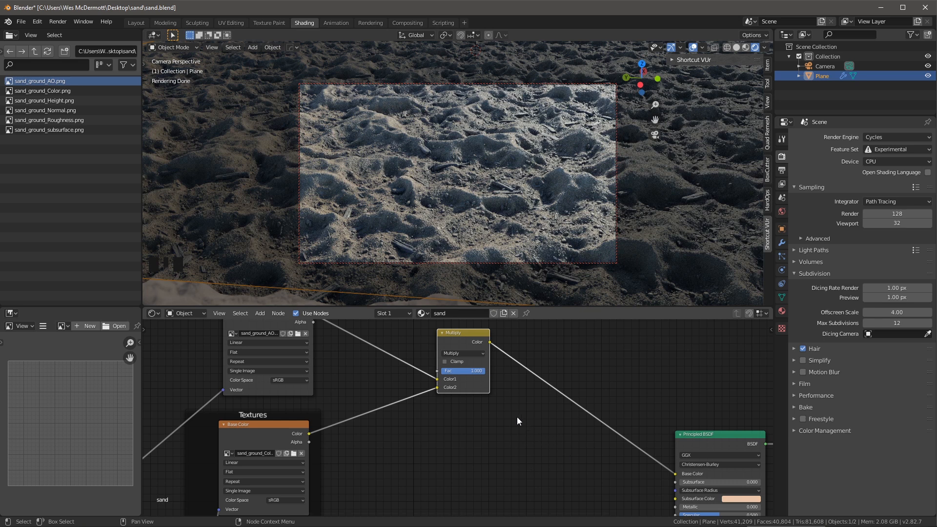
mouse_move(334, 417)
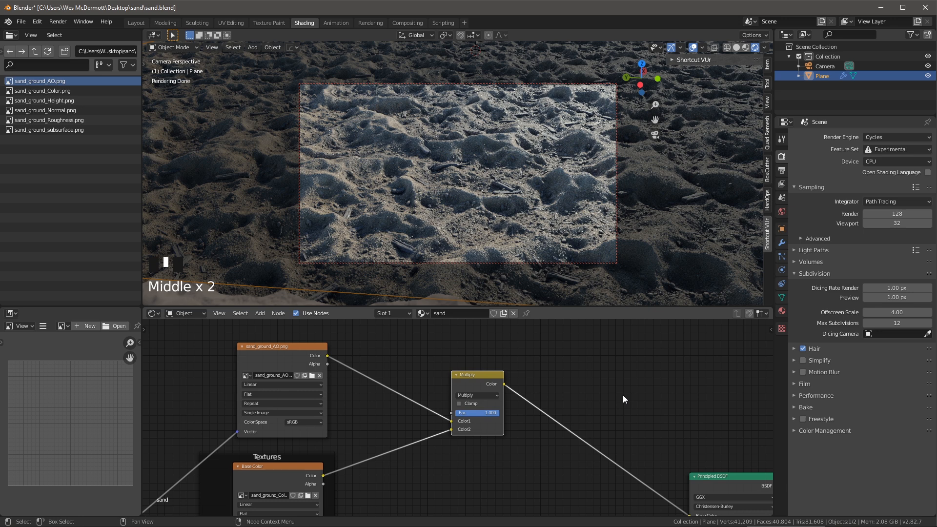
Step: Move the Multiply node further right after wiring it into the Base Color
left_click_drag(477, 375, 524, 387)
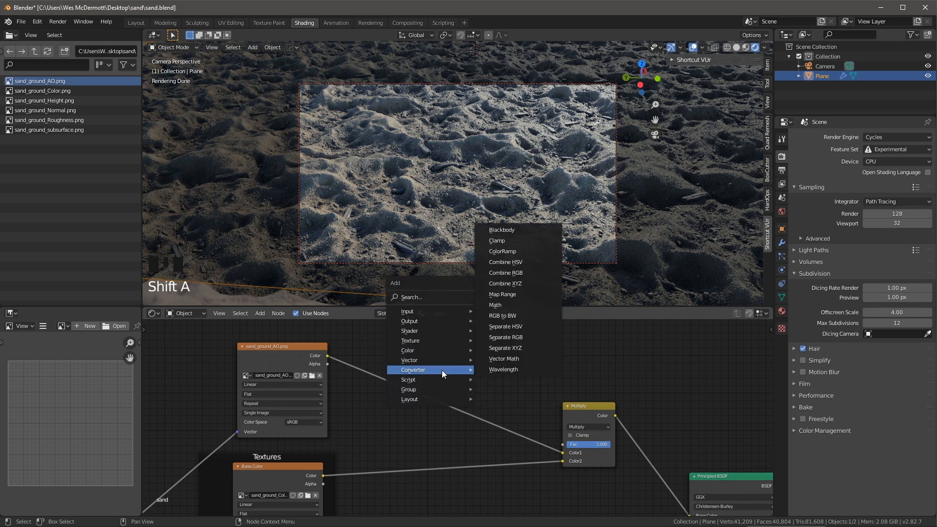
mouse_move(501, 251)
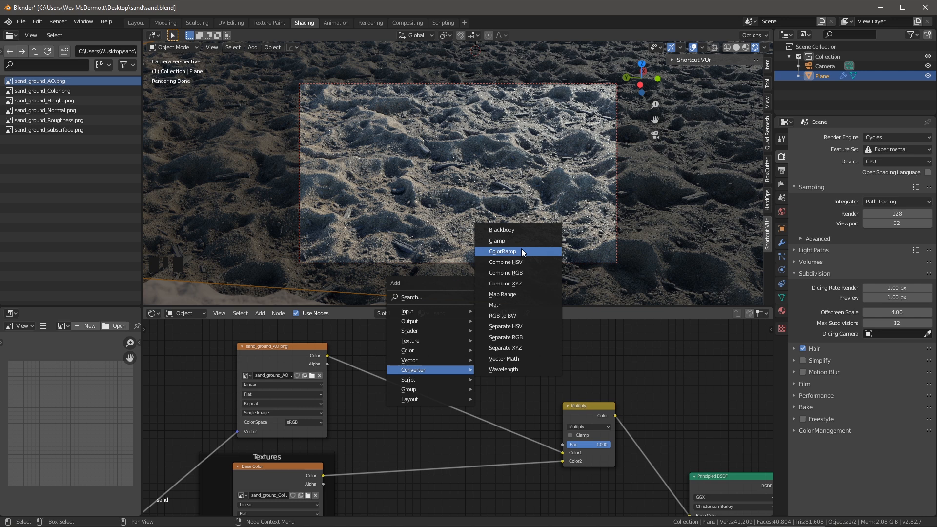
Step: Add a ColorRamp node between the AO texture and the Multiply node's Color1
left_click(503, 251)
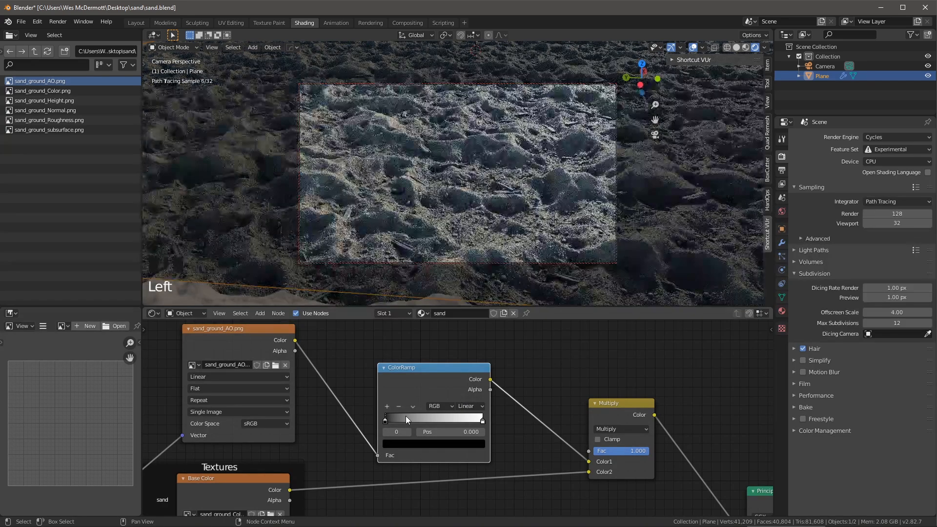
Step: Raise the ramp's dark stop to Value about 0.67 and give it a faint blue hue
left_click(396, 431)
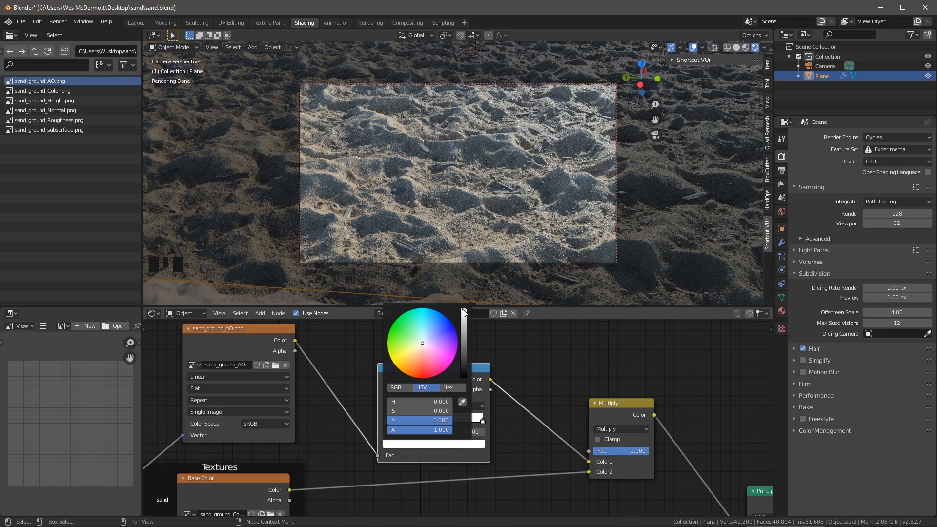
left_click_drag(464, 316, 464, 336)
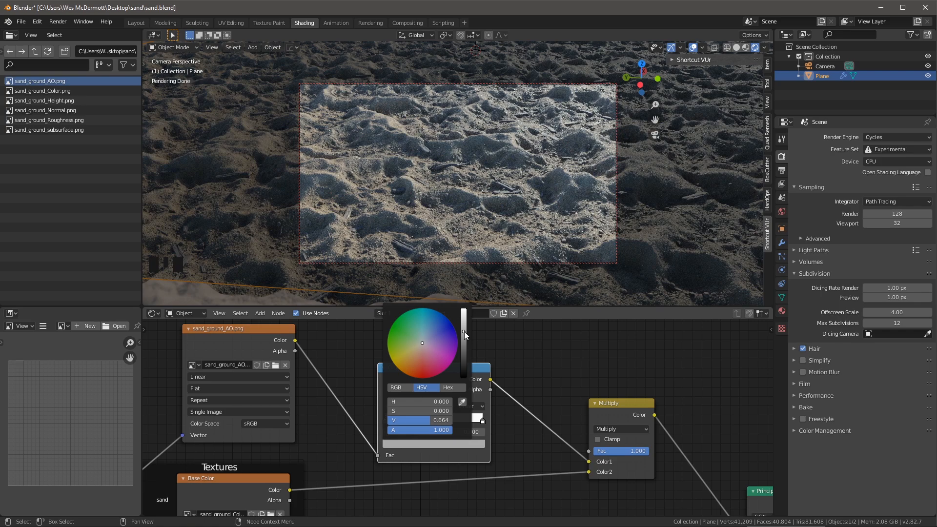
left_click_drag(464, 335, 463, 324)
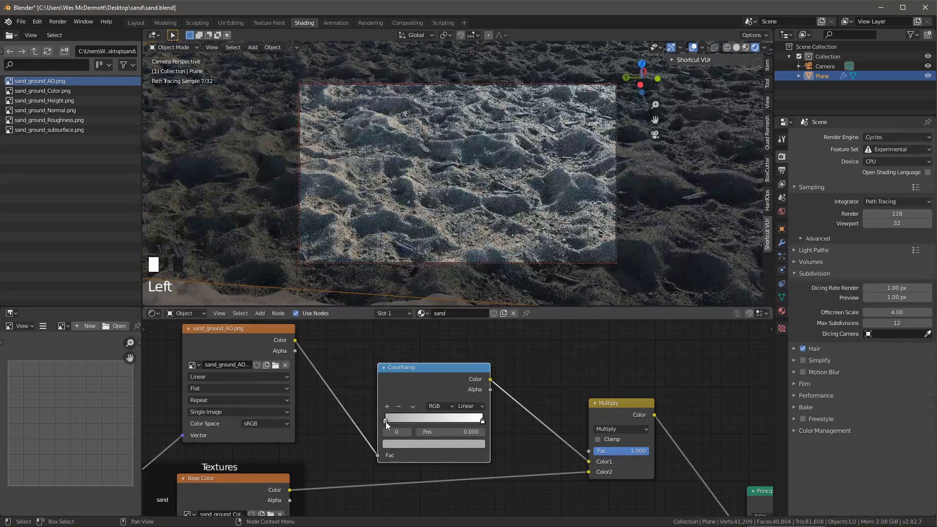
left_click(387, 419)
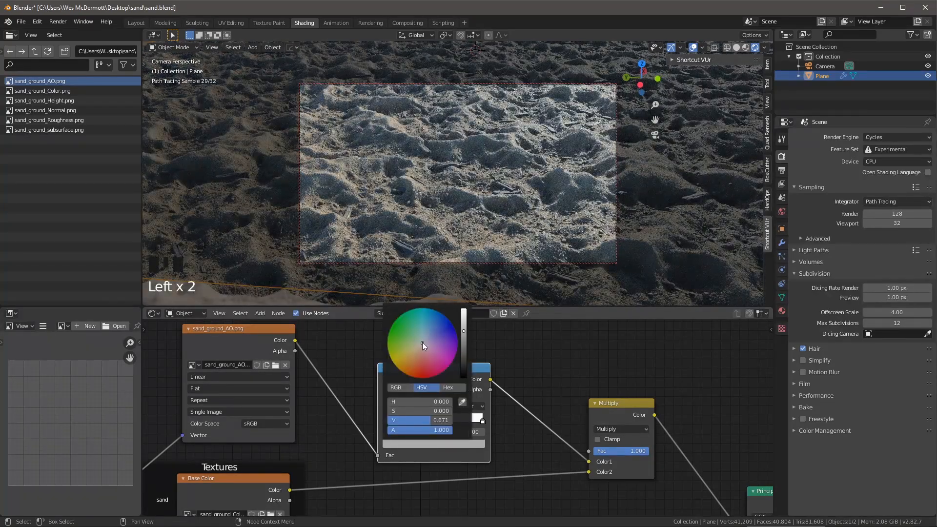
left_click(423, 344)
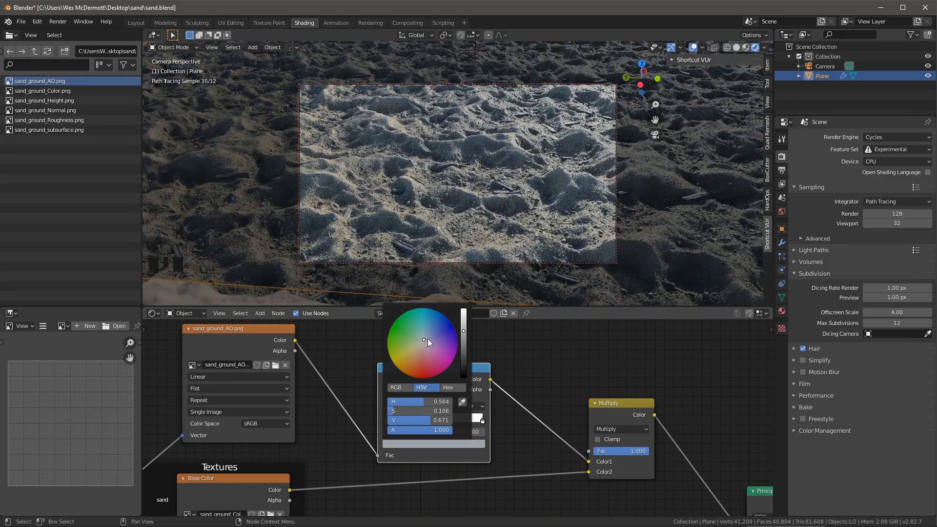
left_click(425, 339)
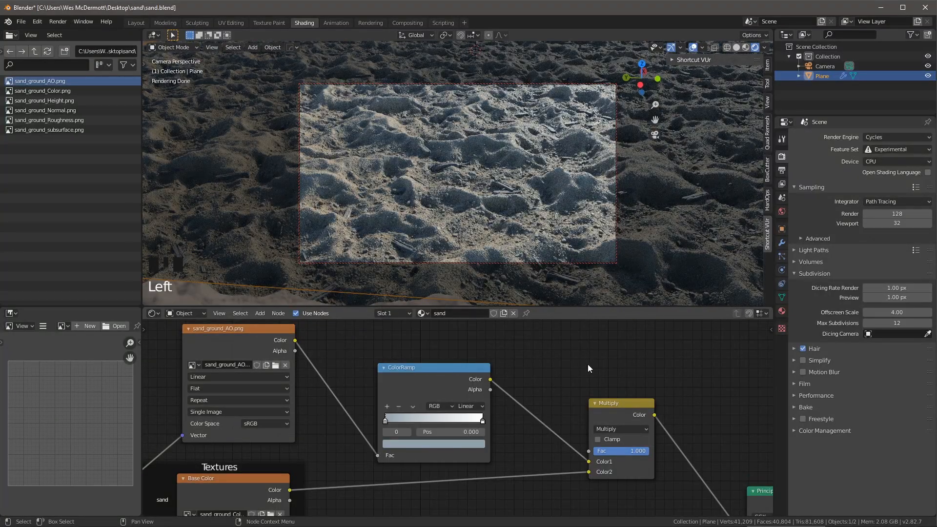
mouse_move(532, 351)
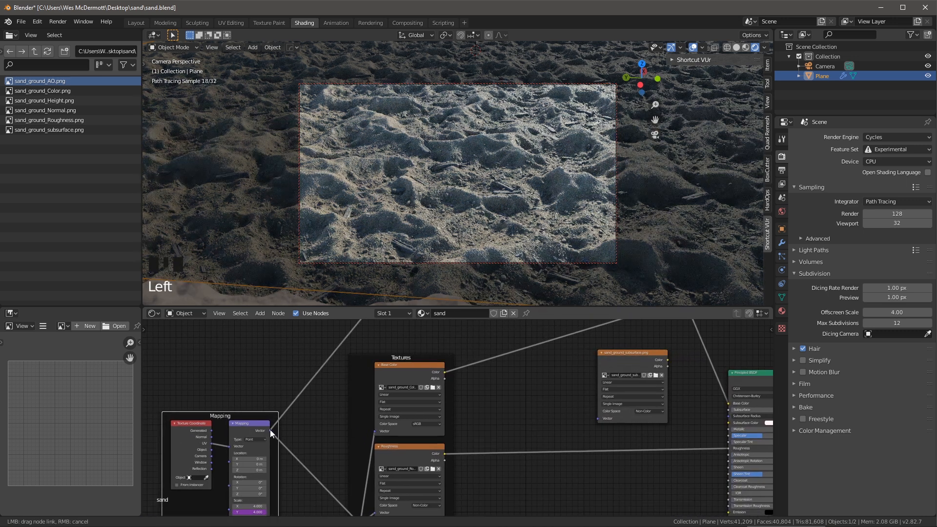
Step: Wire the Mapping vector into the subsurface texture and its Color into the Subsurface input
left_click_drag(270, 434, 625, 429)
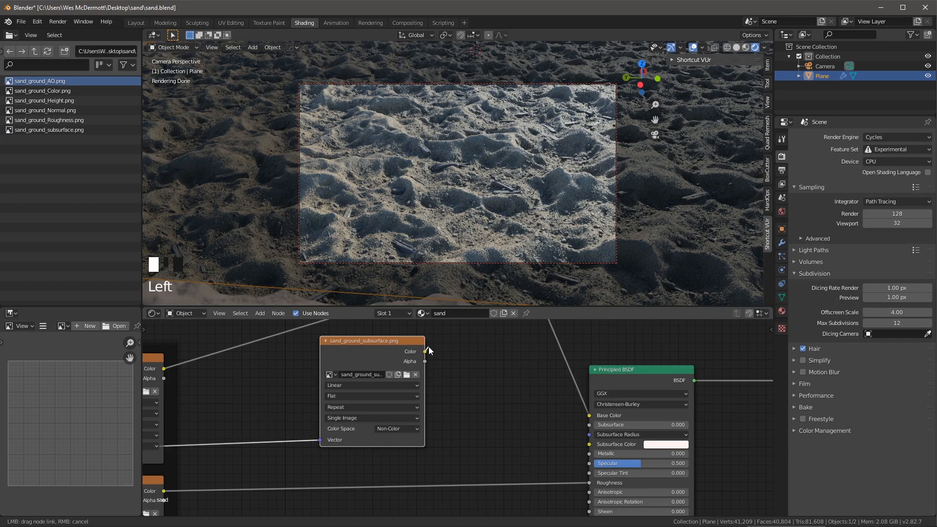
left_click_drag(425, 351, 590, 433)
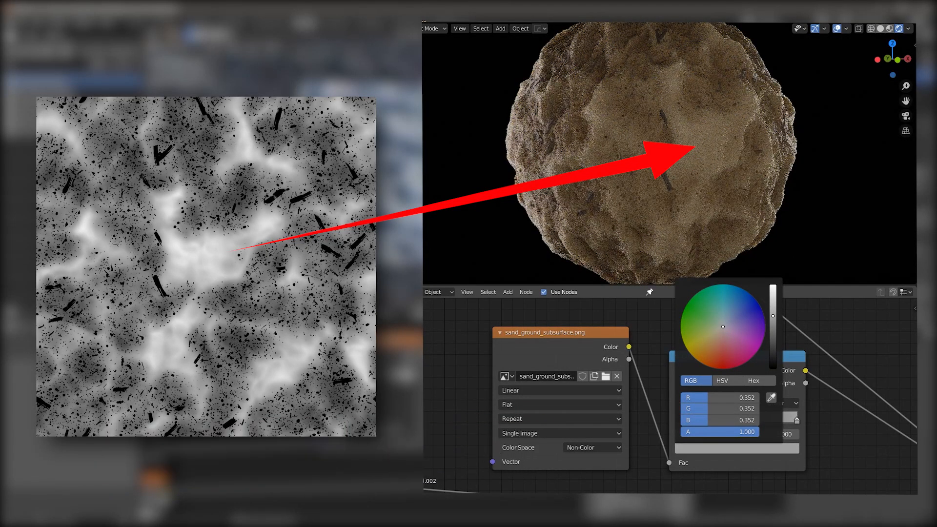
left_click(877, 334)
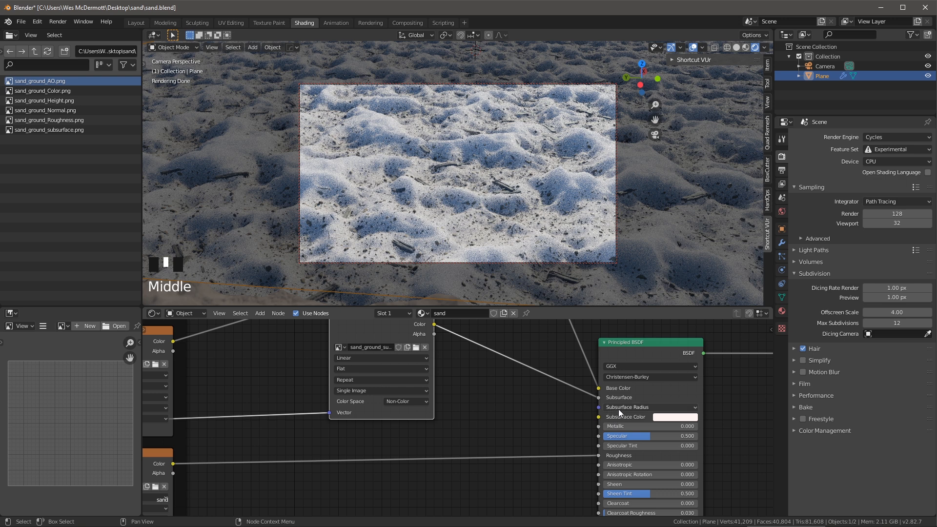
Step: Expand the Subsurface Radius dropdown to show its three values
left_click(648, 407)
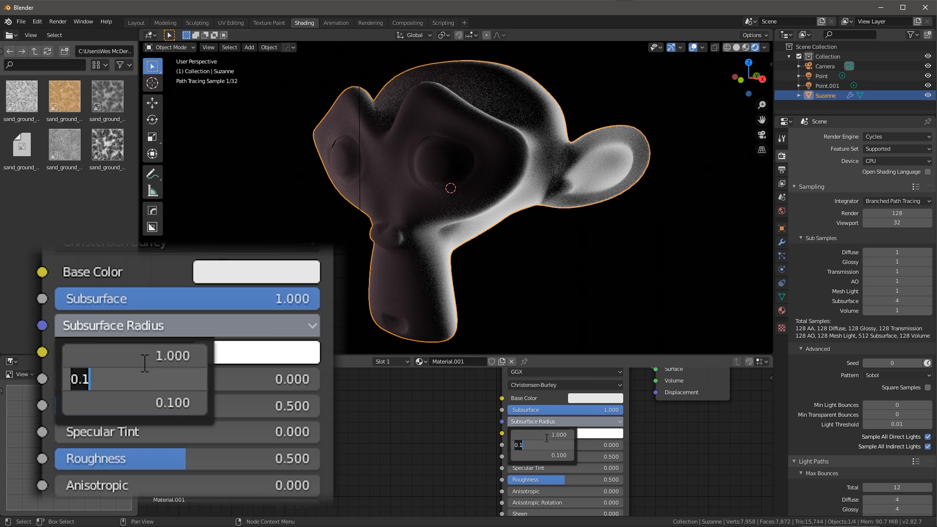
Step: Enter .2 then .505 in the demo monkey's second Subsurface Radius field
type(".2")
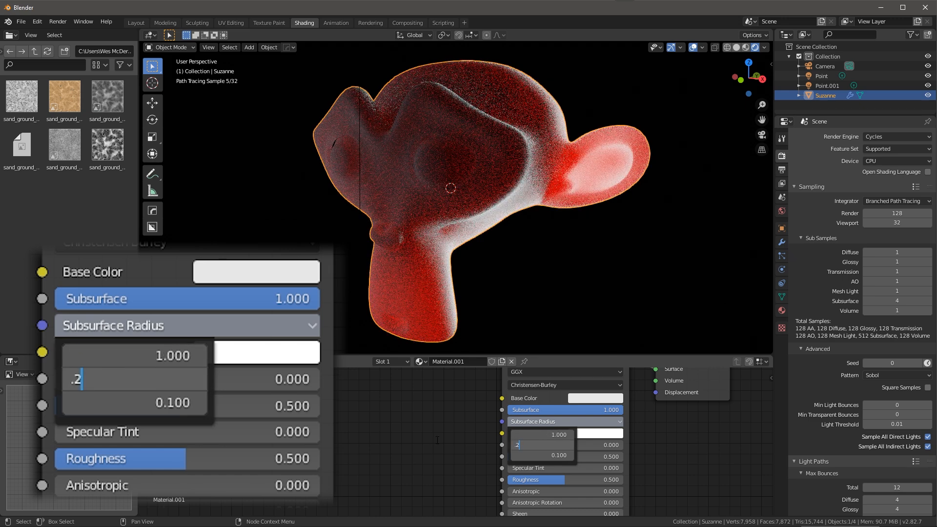
type(".505")
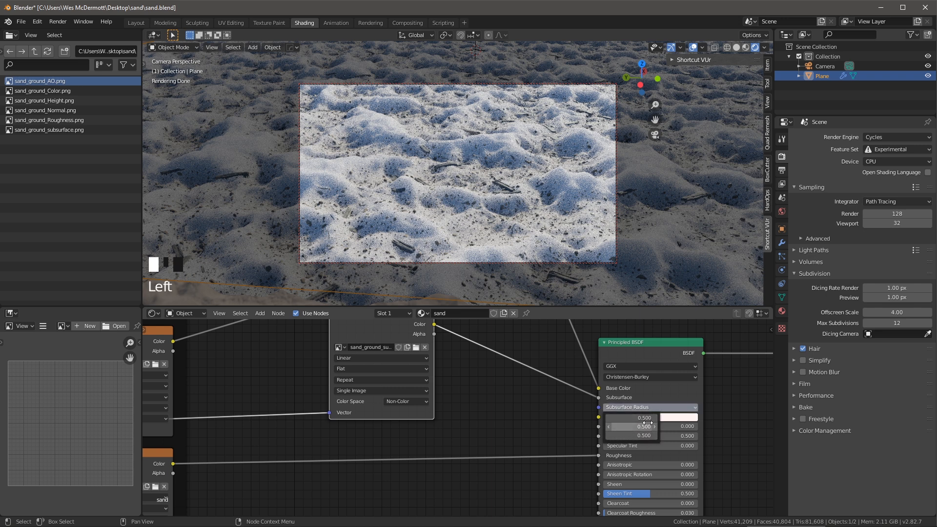
mouse_move(627, 427)
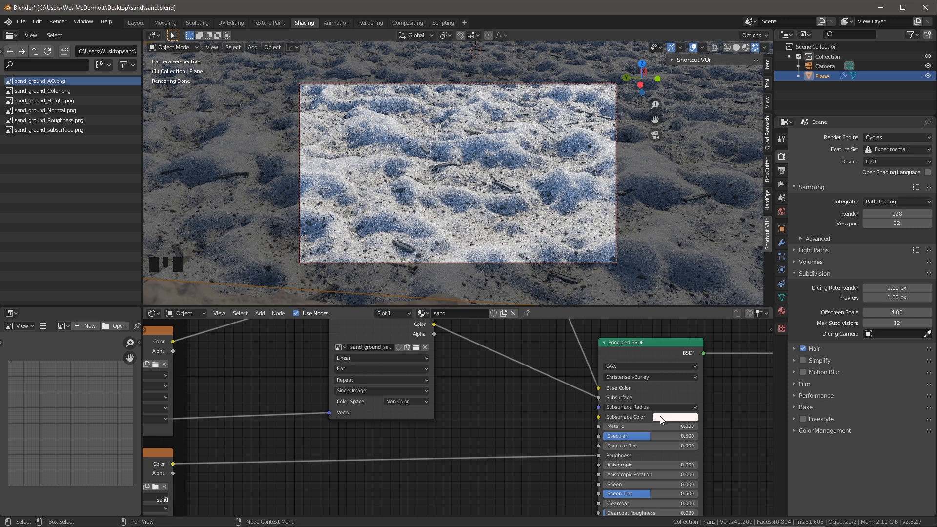
Step: Pick a warm cream colour for the shader's Subsurface Color swatch
left_click(674, 417)
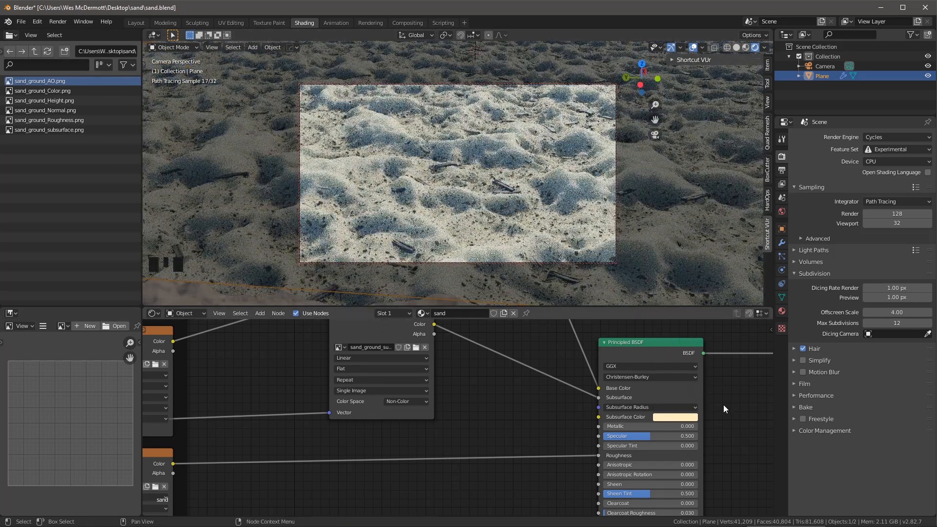
mouse_move(523, 401)
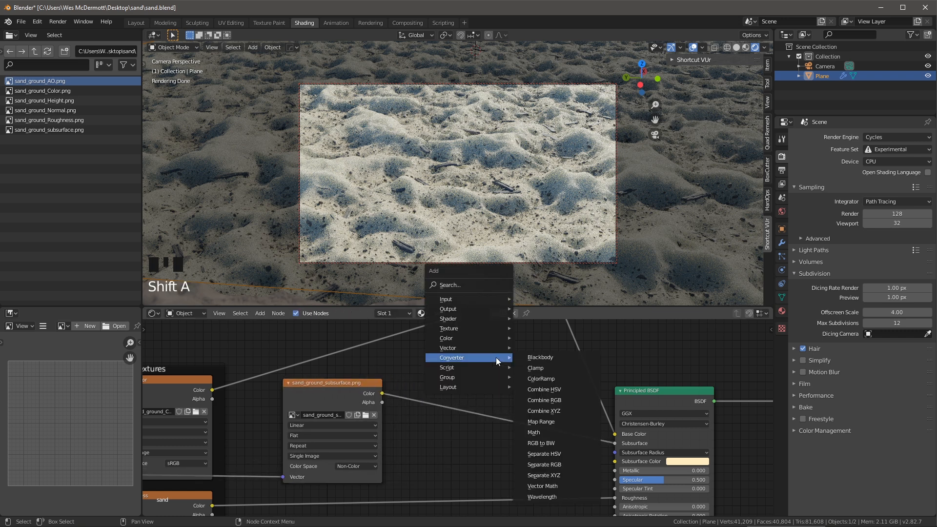
mouse_move(540, 378)
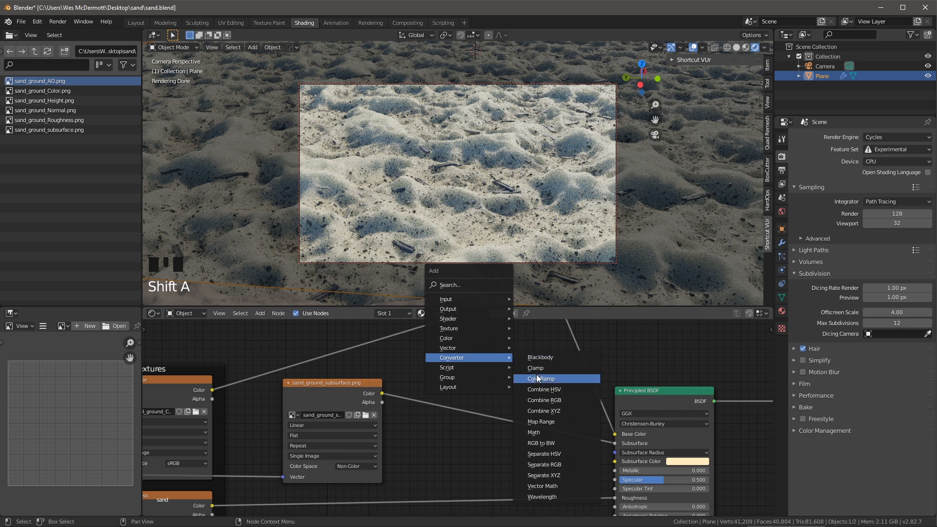
Step: Drop a new ColorRamp onto the subsurface link and lower its white stop's Value
left_click(543, 378)
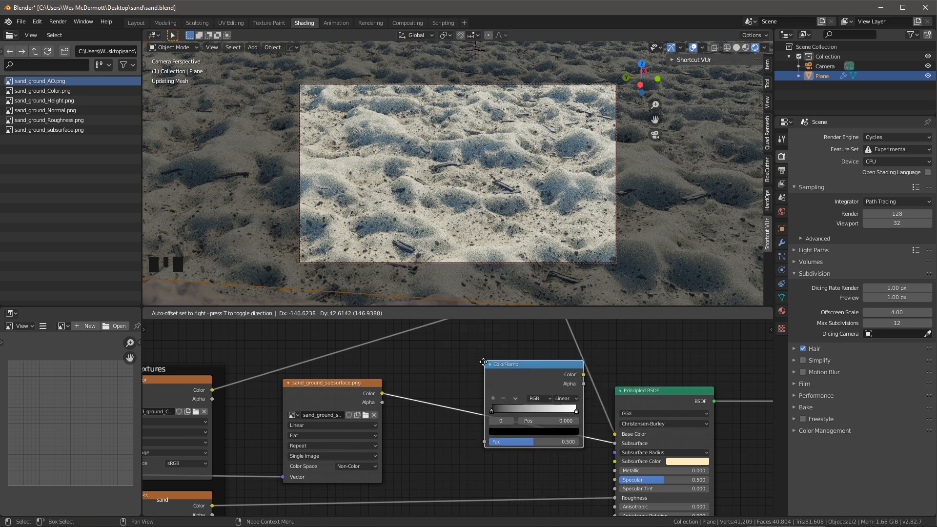
left_click_drag(505, 364, 481, 404)
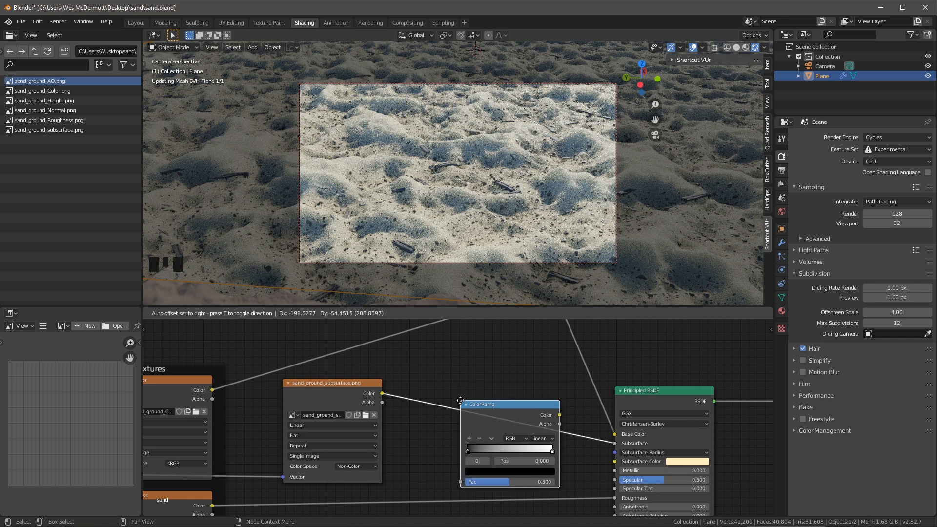
left_click_drag(460, 401, 445, 349)
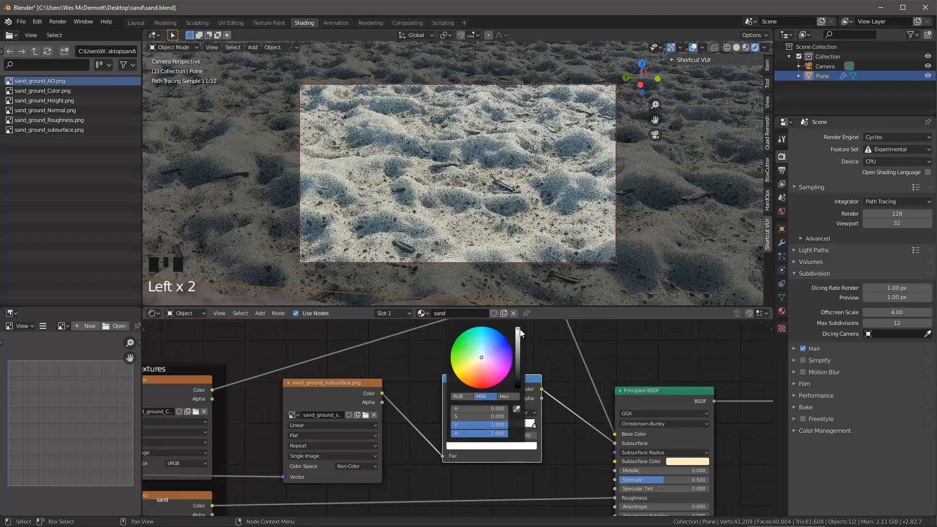
left_click_drag(517, 334, 517, 375)
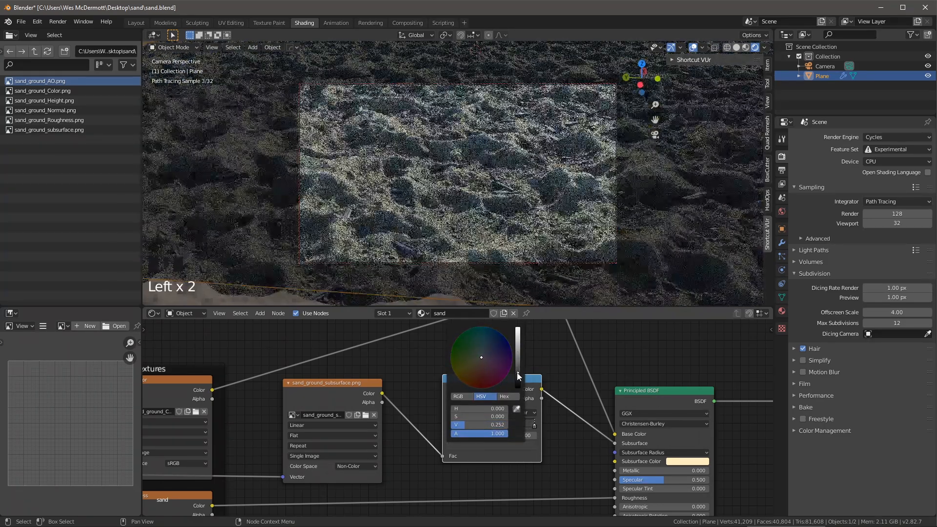
left_click_drag(518, 377, 517, 366)
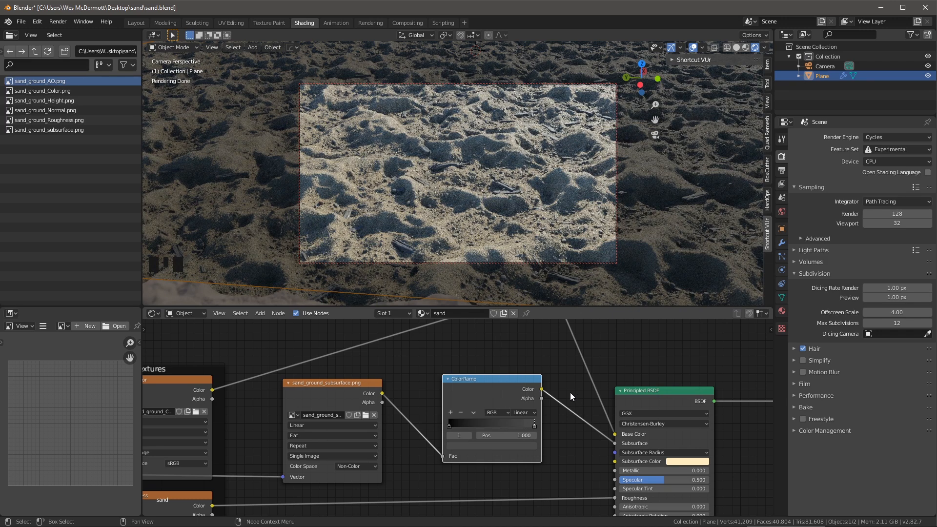
Step: Show the final rendered image of the sandy ground in the Rendering workspace
left_click(369, 22)
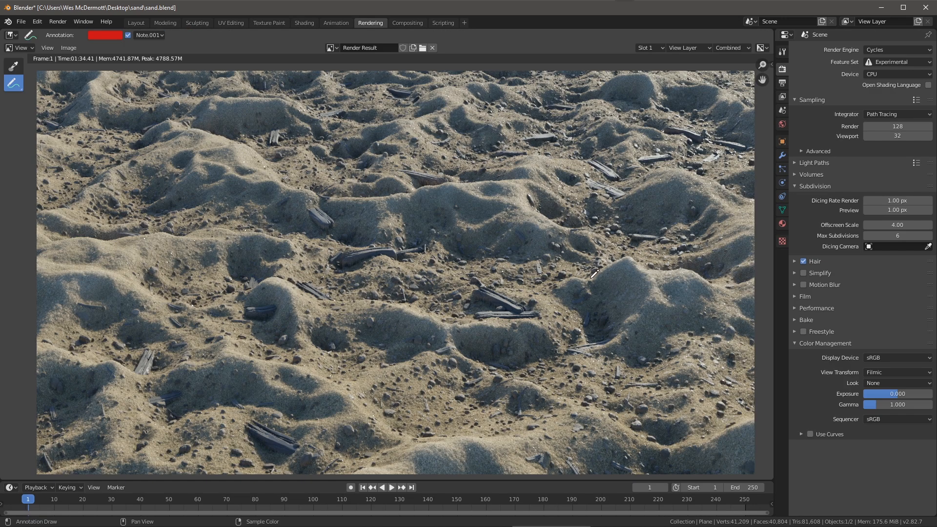